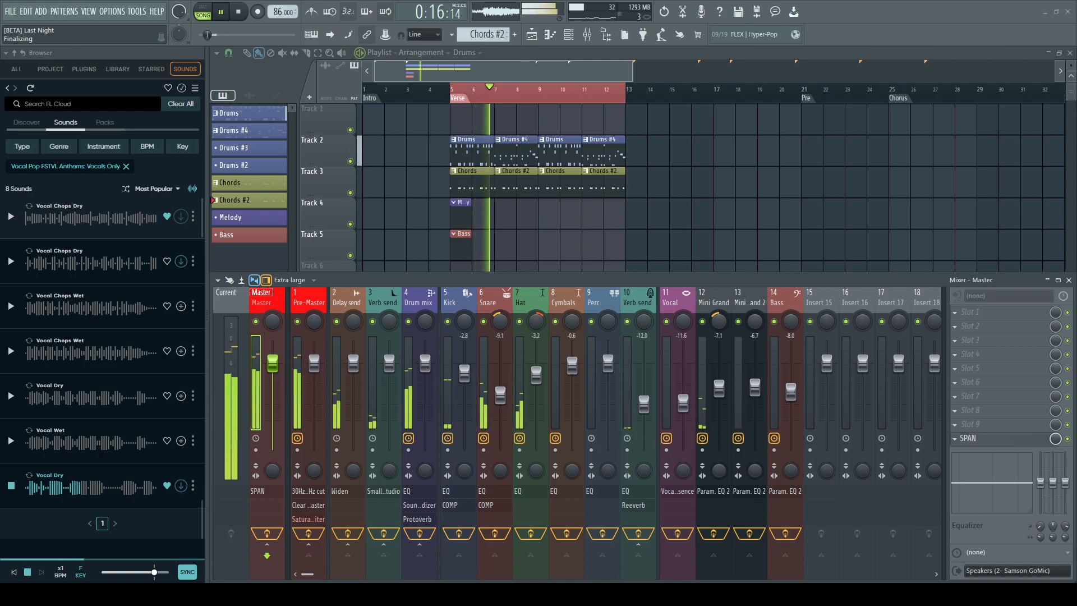
Stop the preview of the Vocal Dry loop in the Sounds browser.
left_click(238, 12)
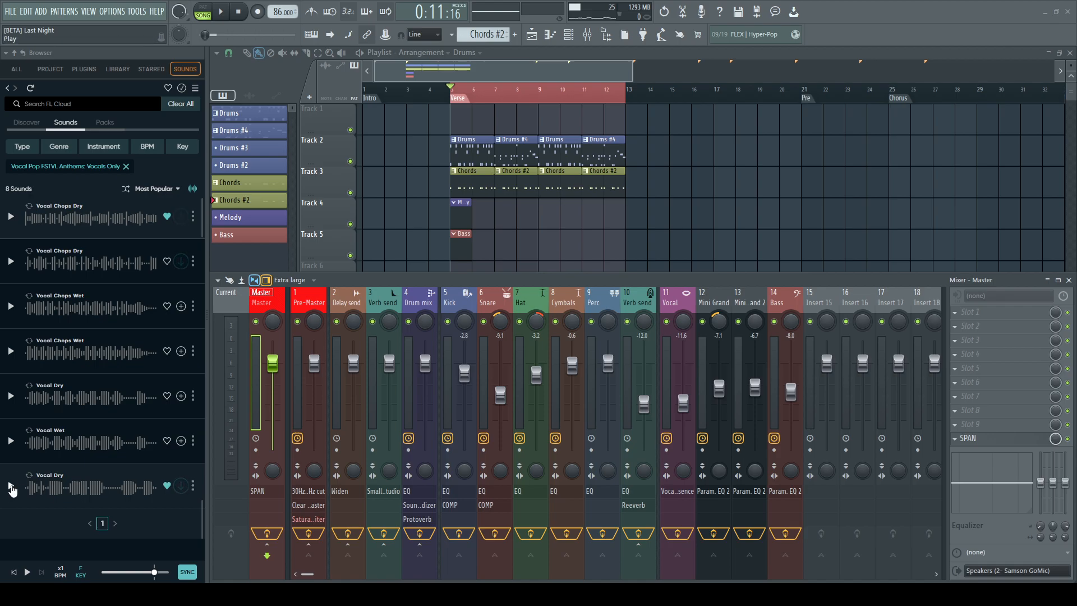
Open the three-dot options for the Vocal Dry loop, revealing Unlock sample.
left_click(10, 488)
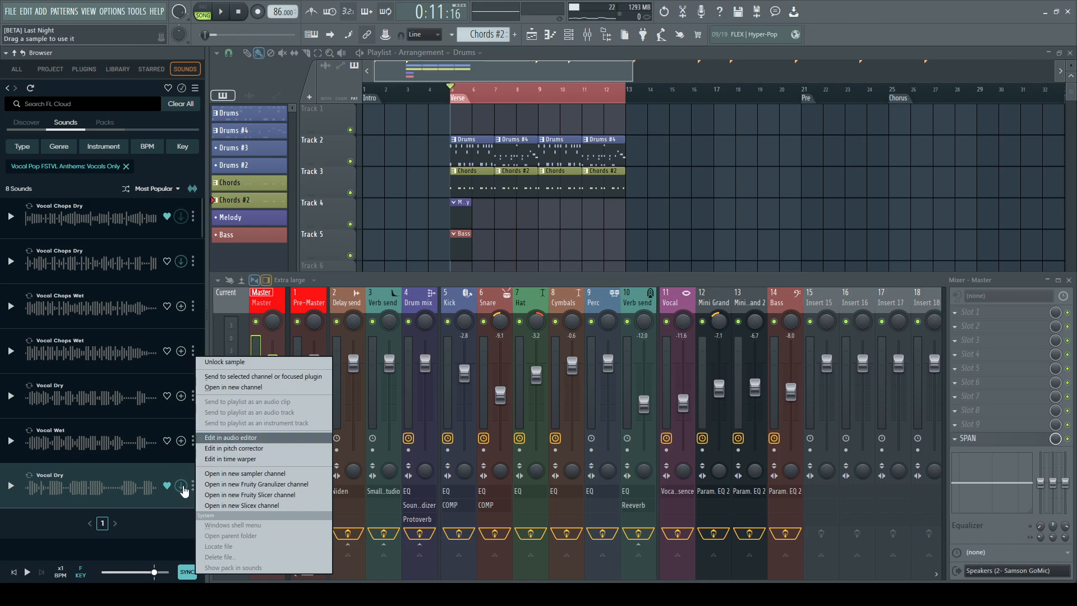
mouse_move(224, 363)
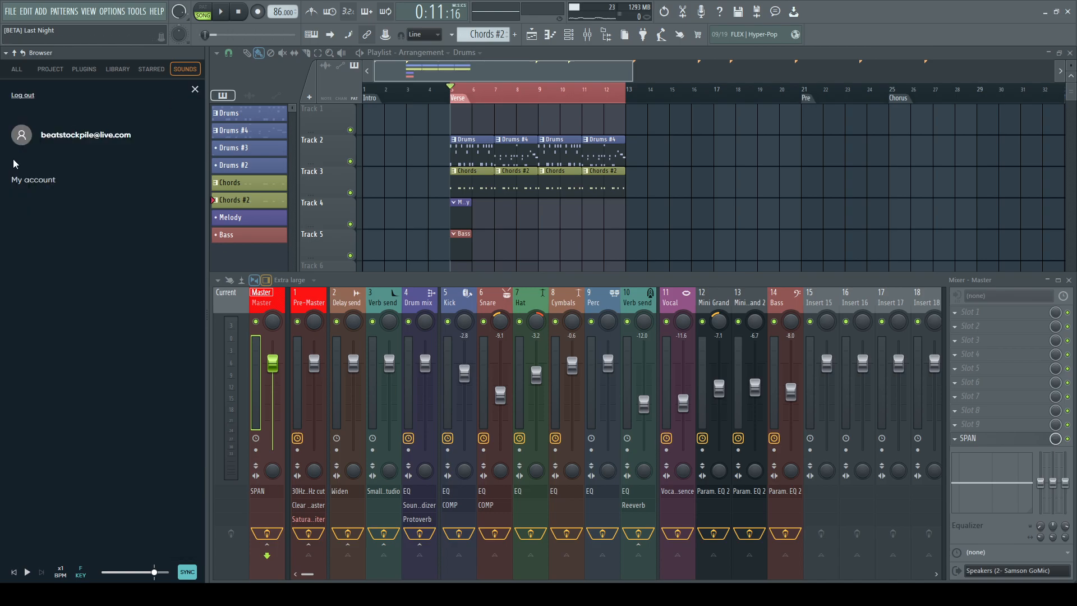
mouse_move(162, 94)
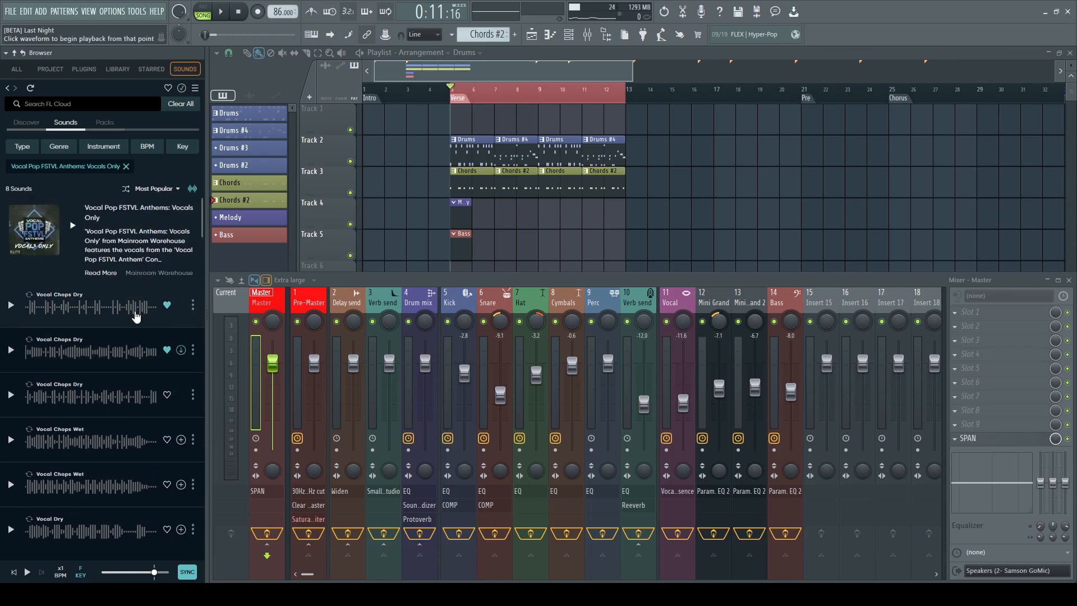
Scroll the pack's Sounds list down to the still-undownloaded Vocal Dry loop.
scroll("down", 3)
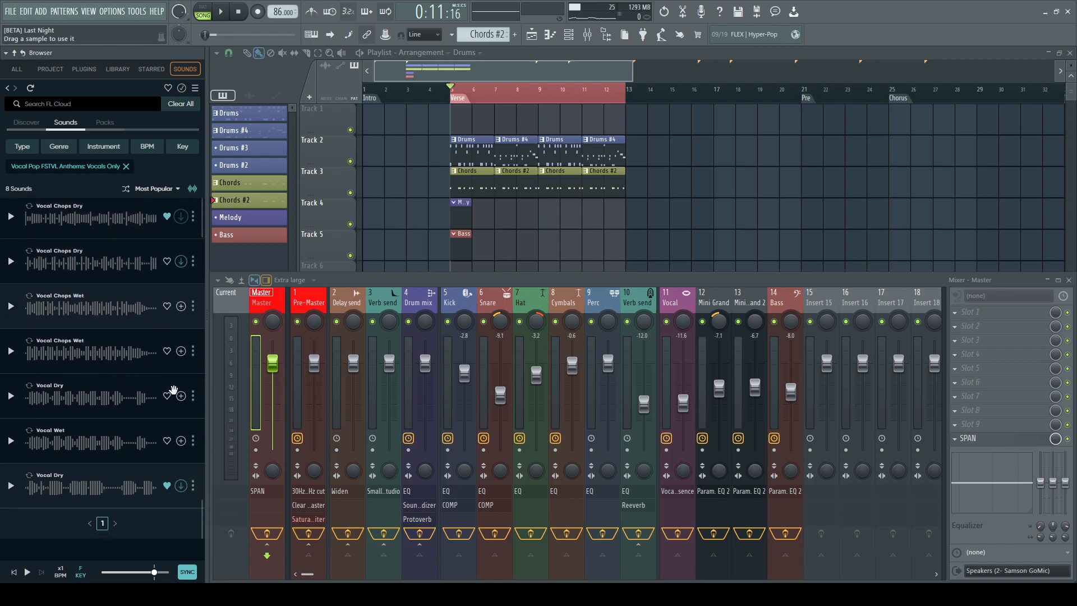